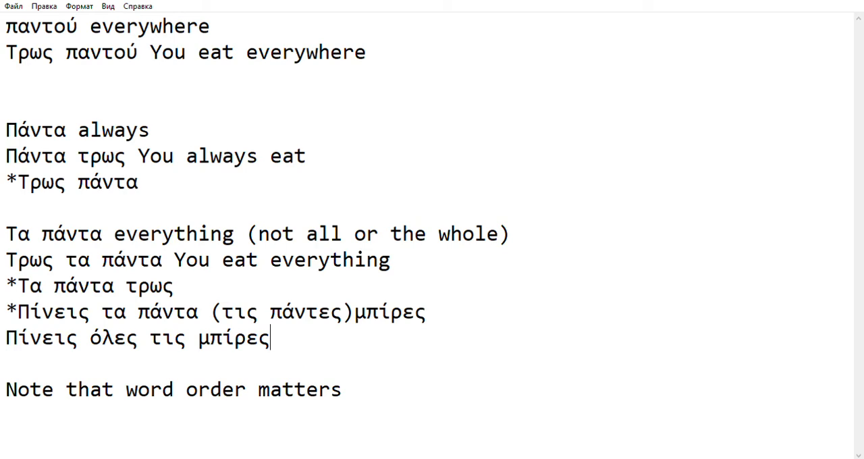
Step: Highlight παντού and Πάντα in the first note lines to point them out while reviewing
double_click(51, 27)
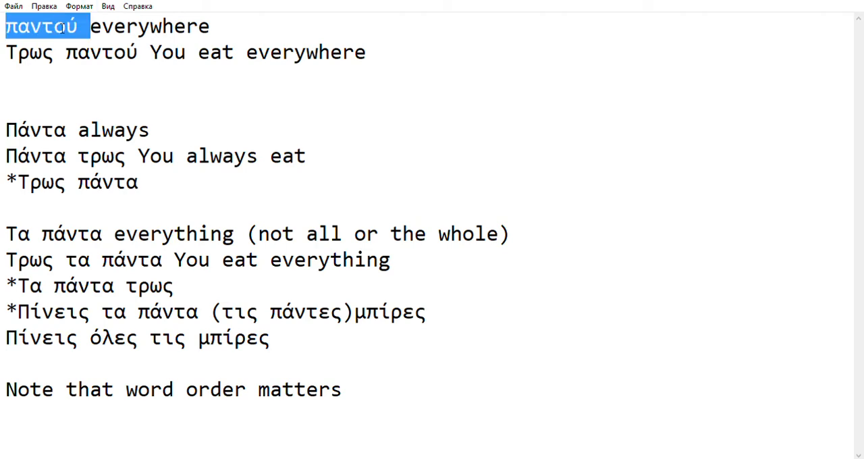
double_click(38, 130)
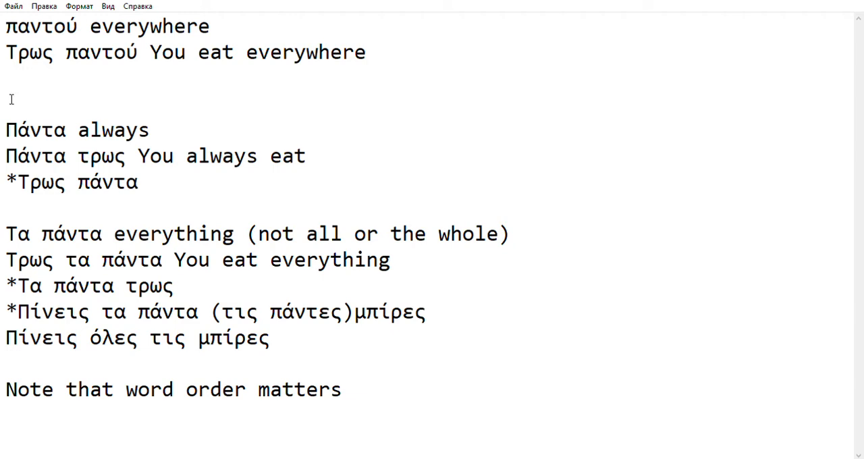
double_click(43, 27)
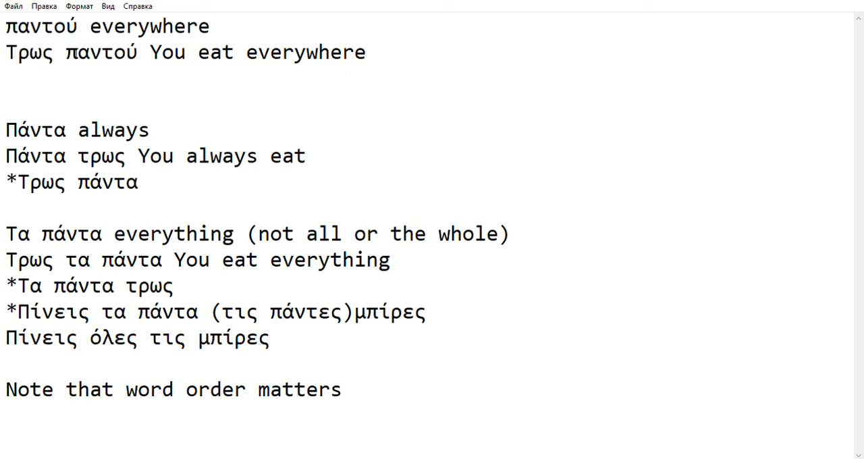
double_click(100, 53)
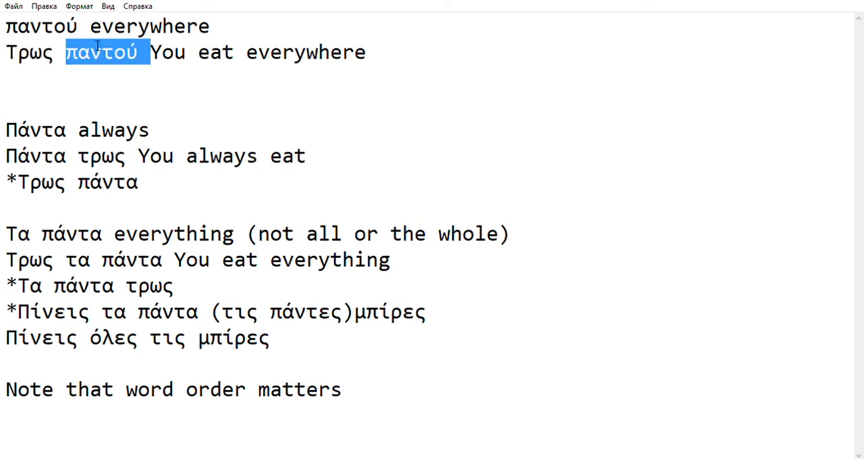
double_click(37, 129)
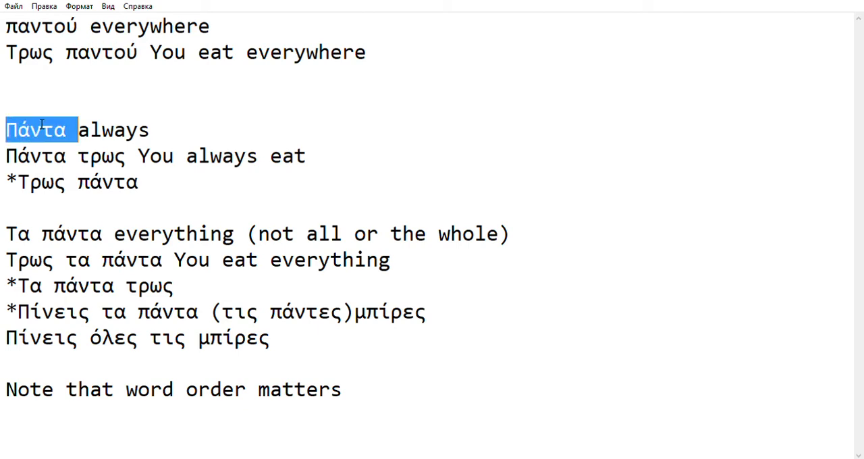
left_click(41, 130)
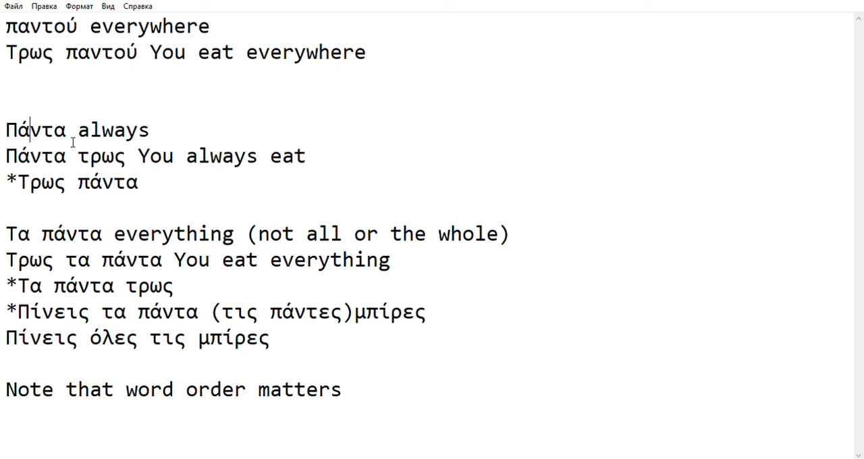
Step: Highlight πάντα in the starred sentence Τρως πάντα and in the everything line
double_click(119, 182)
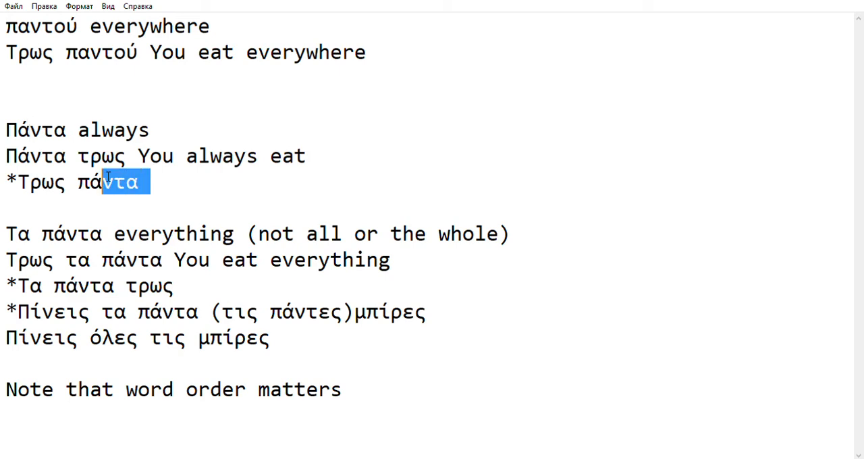
left_click_drag(101, 181, 19, 181)
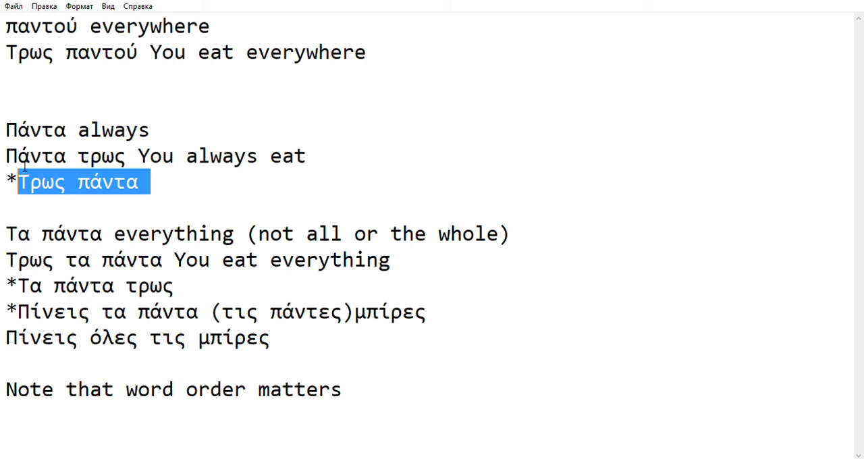
double_click(83, 234)
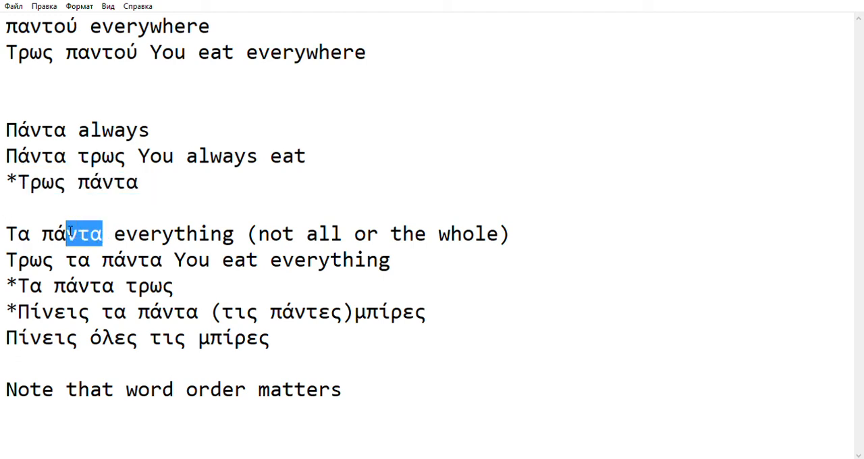
left_click(7, 233)
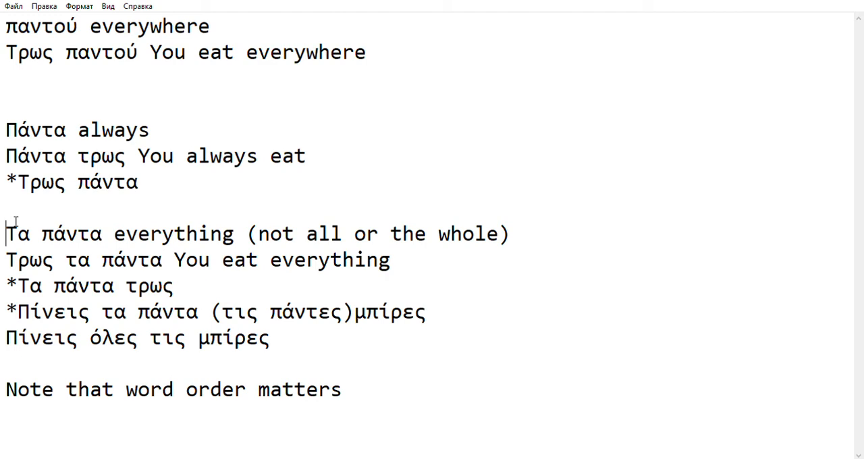
Step: Highlight the phrase Τα πάντα and the incorrect sentence Τα πάντα τρως
double_click(21, 234)
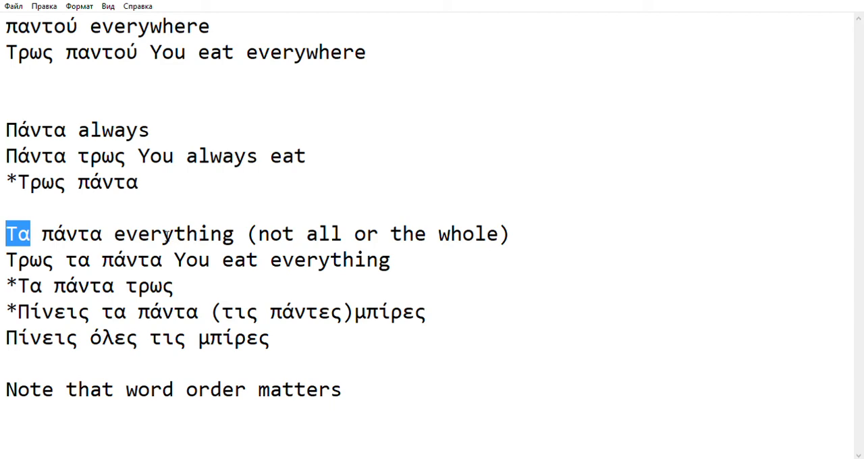
double_click(70, 234)
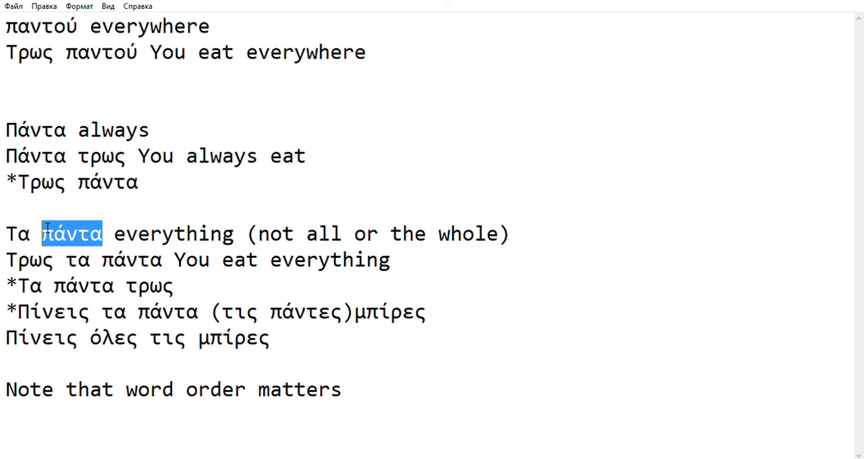
left_click_drag(42, 234, 5, 234)
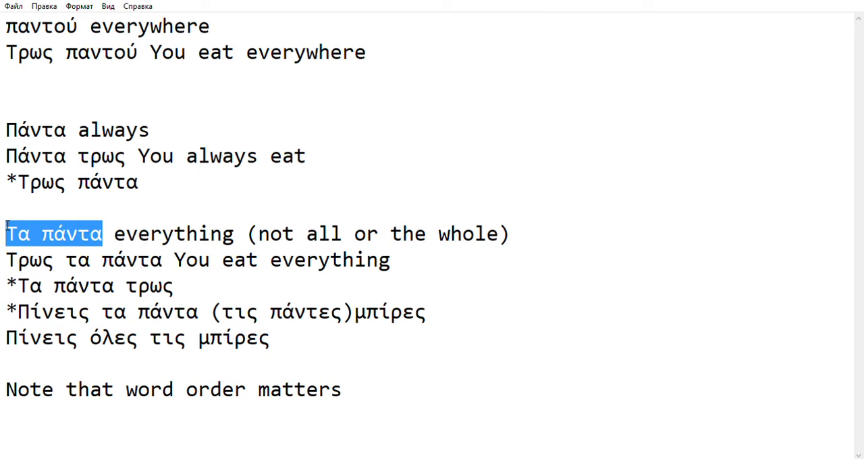
mouse_move(22, 222)
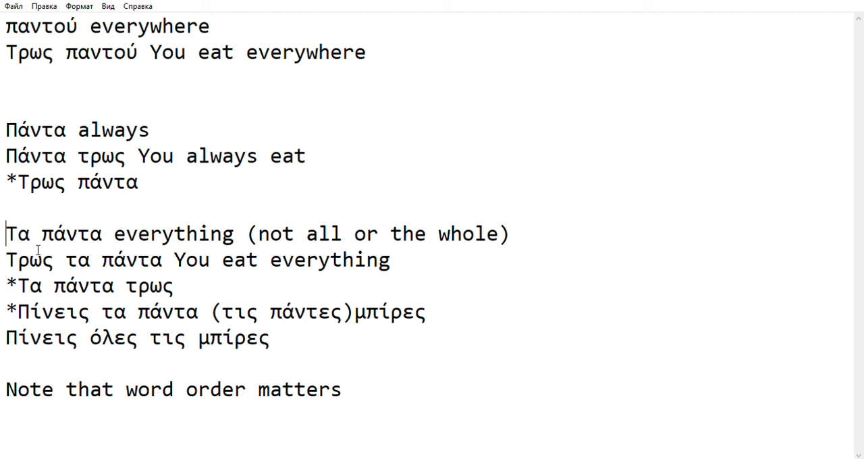
mouse_move(172, 284)
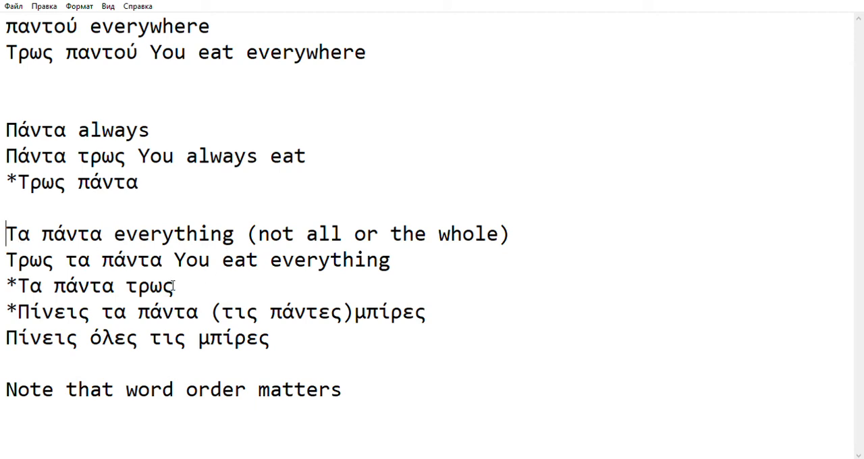
left_click_drag(30, 286, 173, 287)
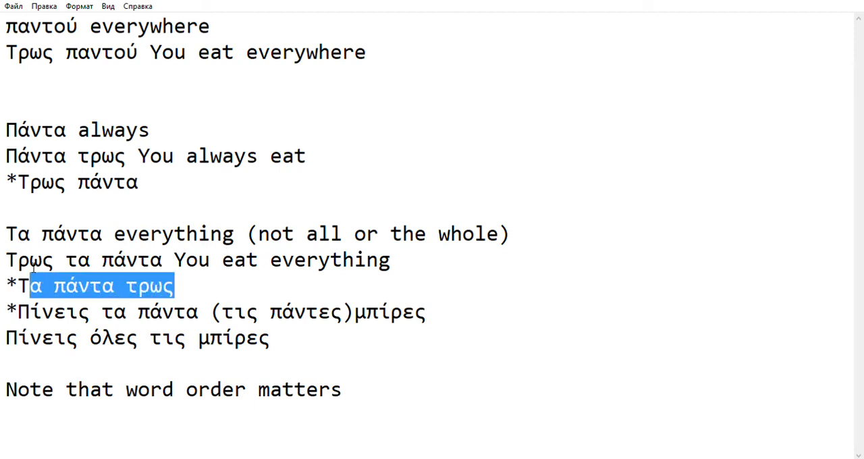
left_click(24, 286)
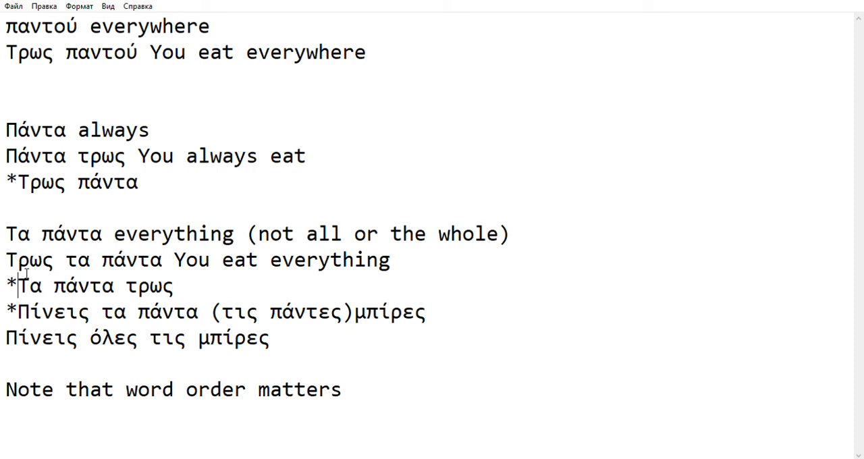
Step: Highlight the verb Τρως and τις πάντες in the example sentences while reviewing
double_click(27, 259)
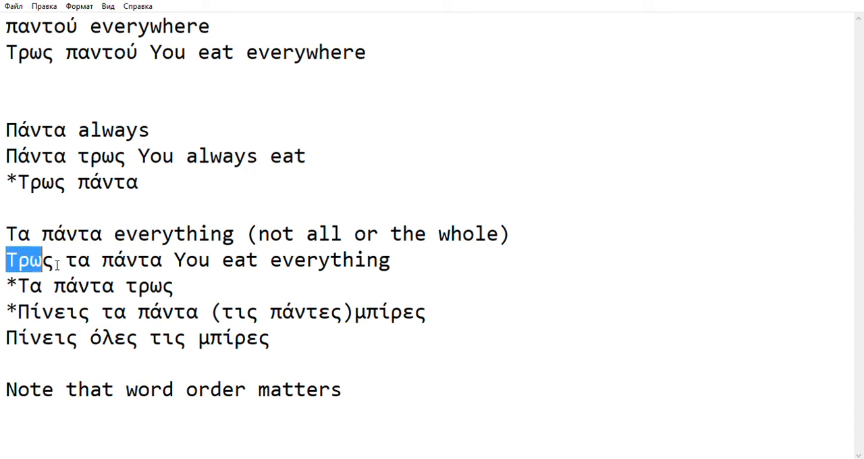
left_click(164, 259)
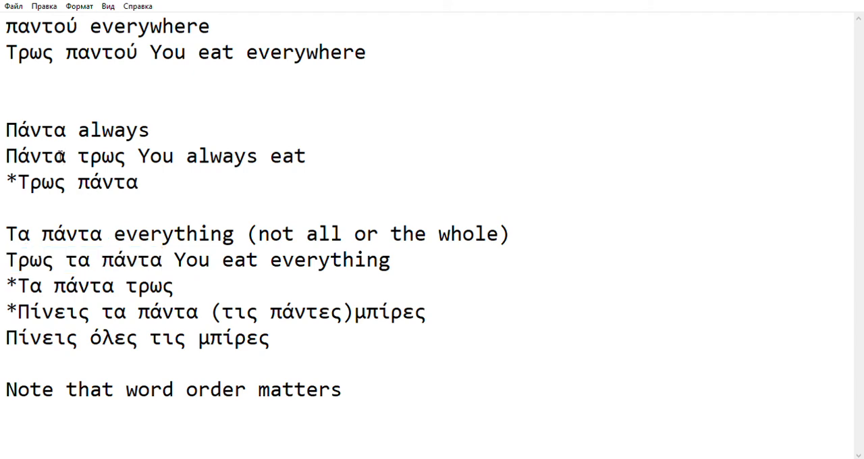
left_click(70, 259)
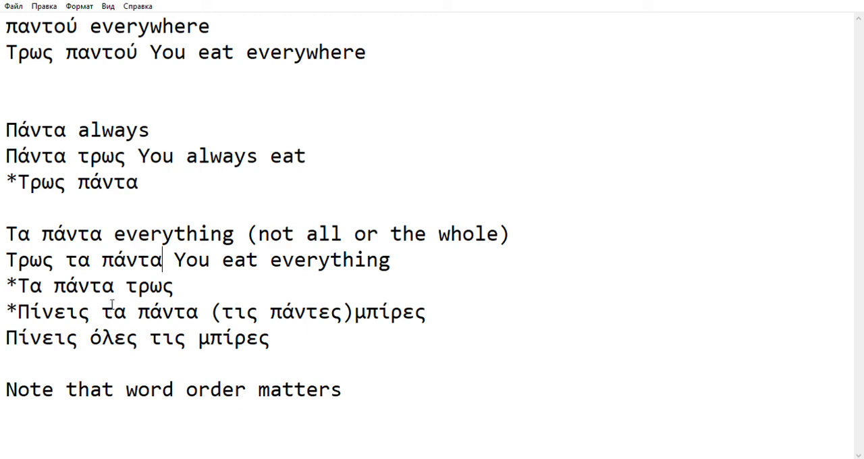
mouse_move(100, 314)
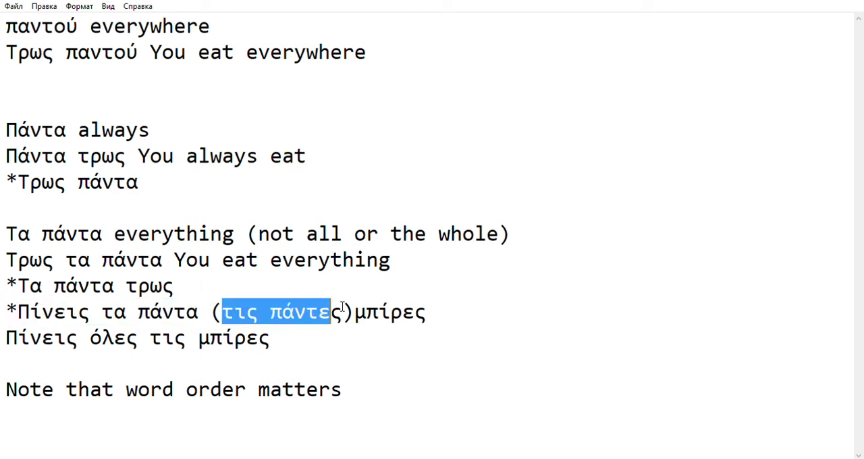
left_click(340, 313)
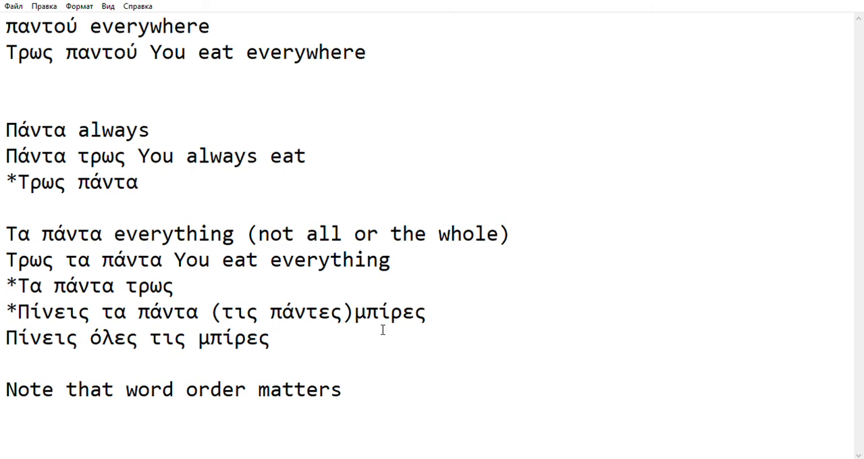
Step: Extend the line Πίνεις όλες τις μπίρες with the forms όλος, όλη, όλο
type("όλος")
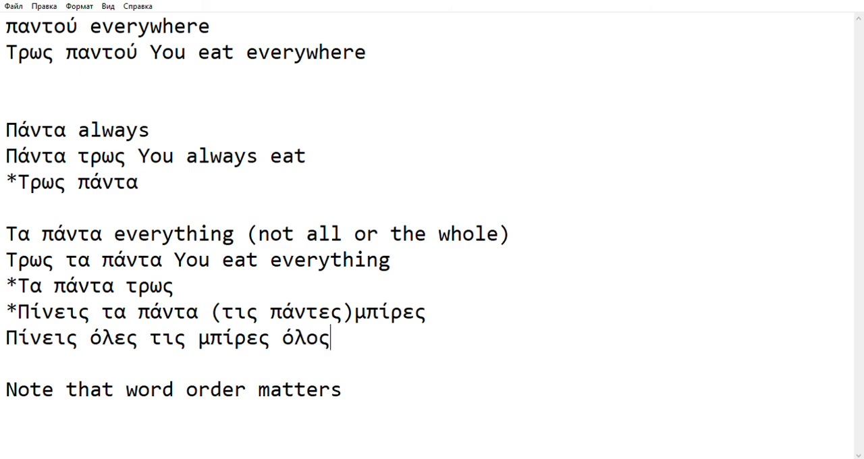
type(",")
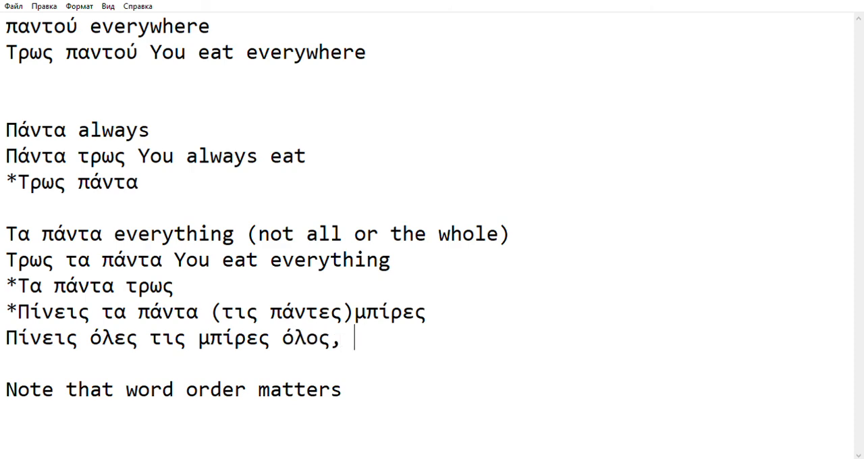
type("όλη, όλο")
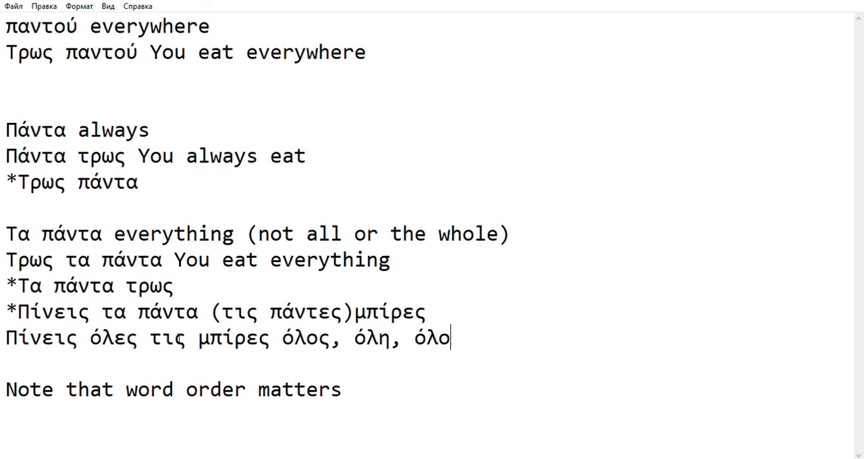
mouse_move(788, 50)
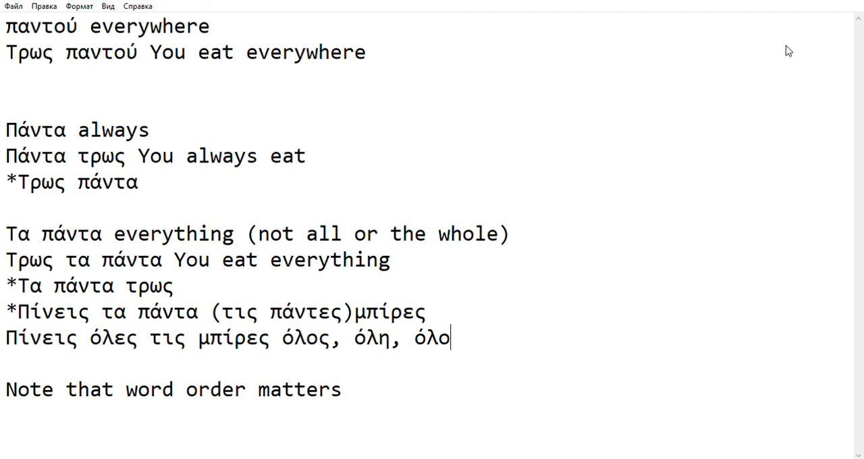